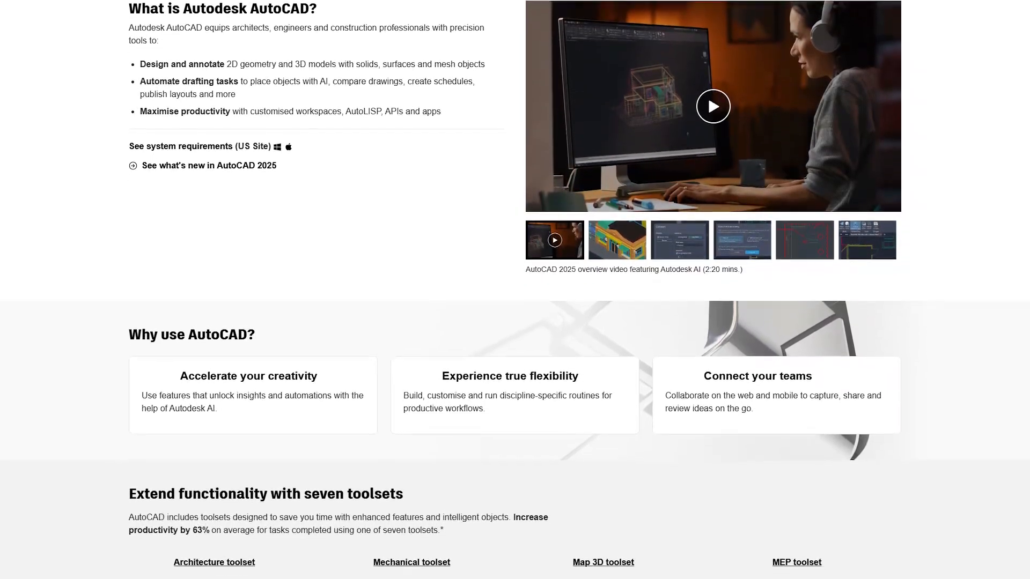
# Scroll the AutoCAD product page past the toolsets to 'What you can do with Autodesk AutoCAD'.
pyautogui.scroll(-3)
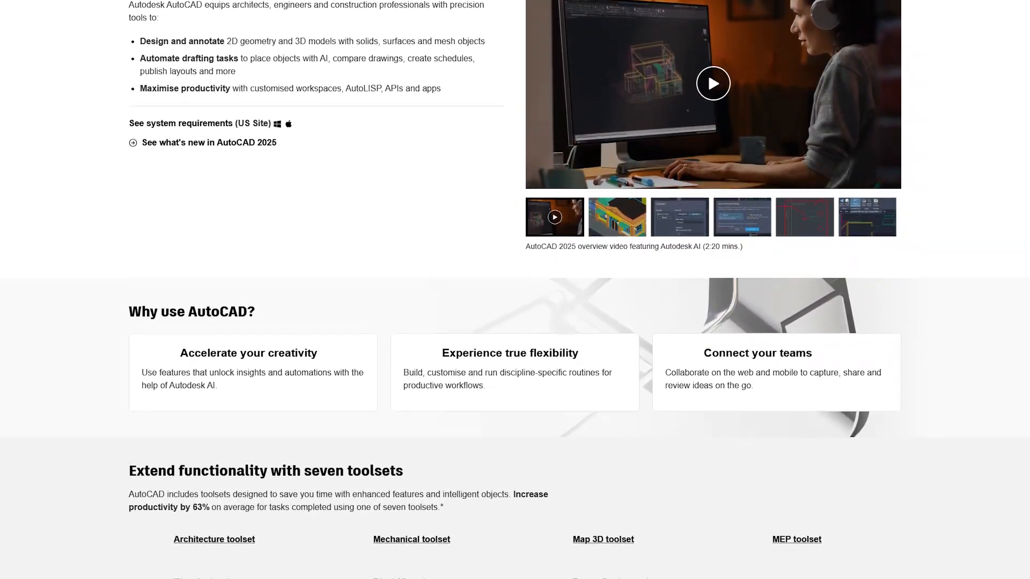
pyautogui.scroll(-3)
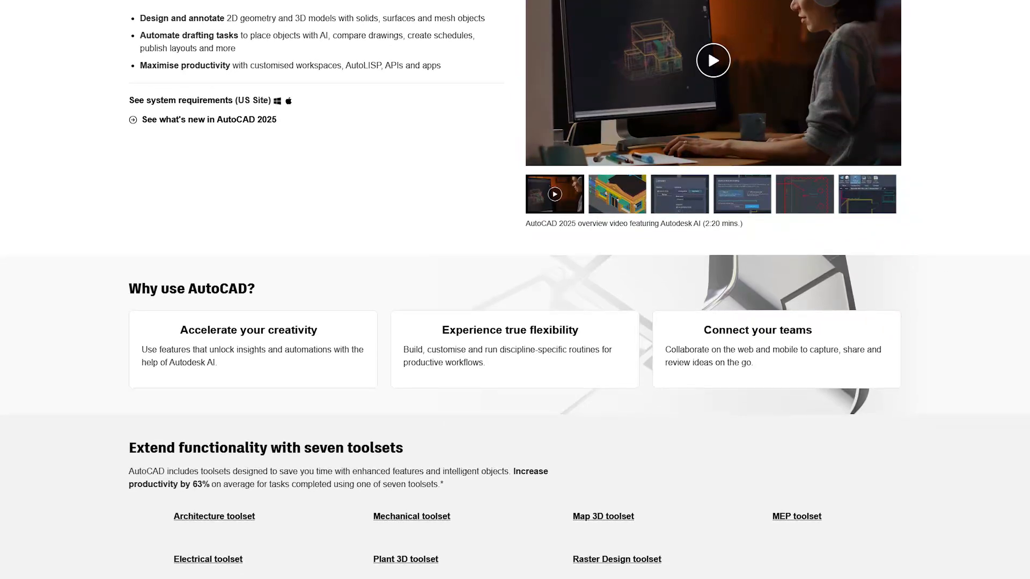
pyautogui.scroll(-3)
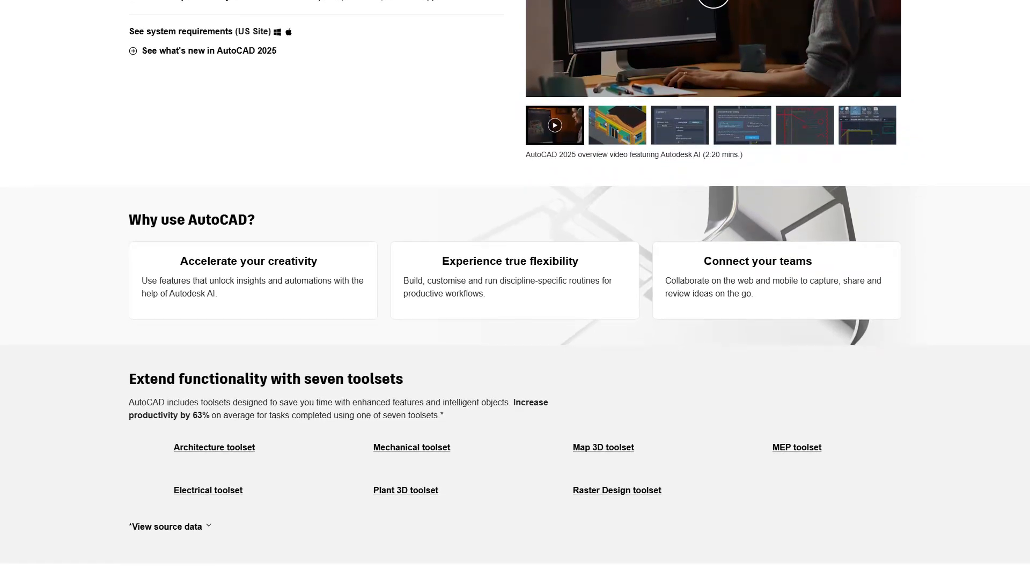
pyautogui.scroll(-3)
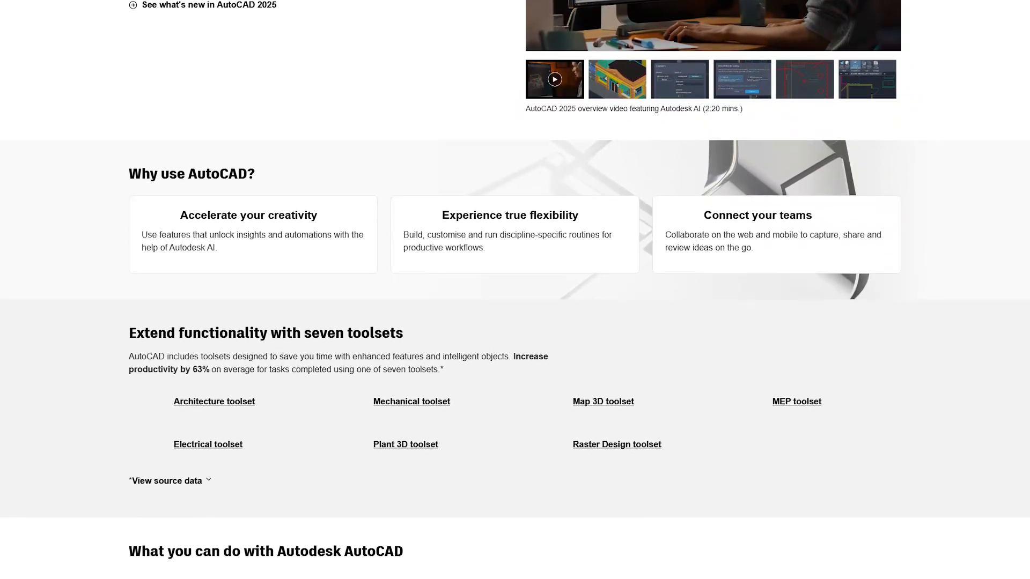
pyautogui.scroll(-3)
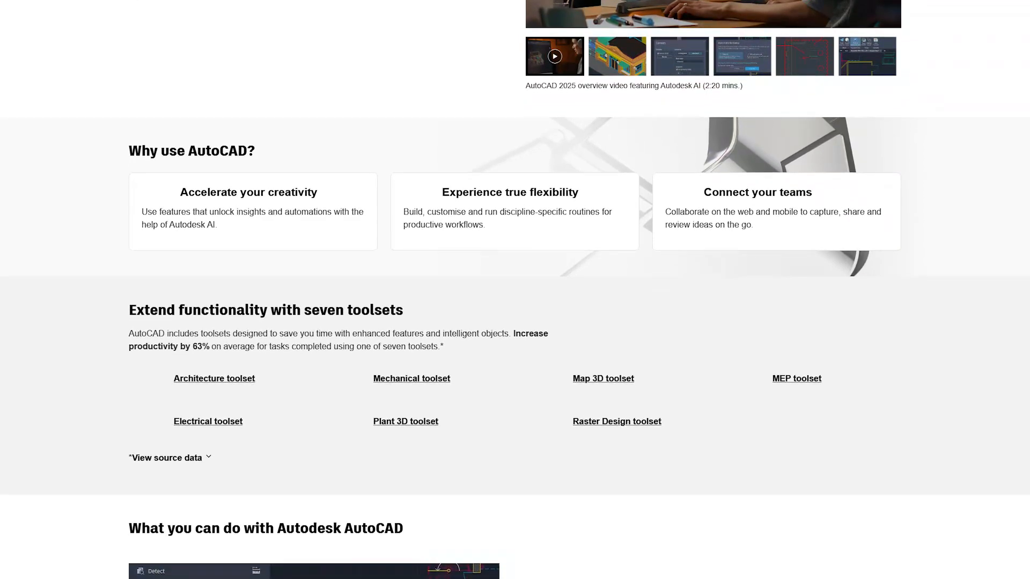
pyautogui.scroll(-3)
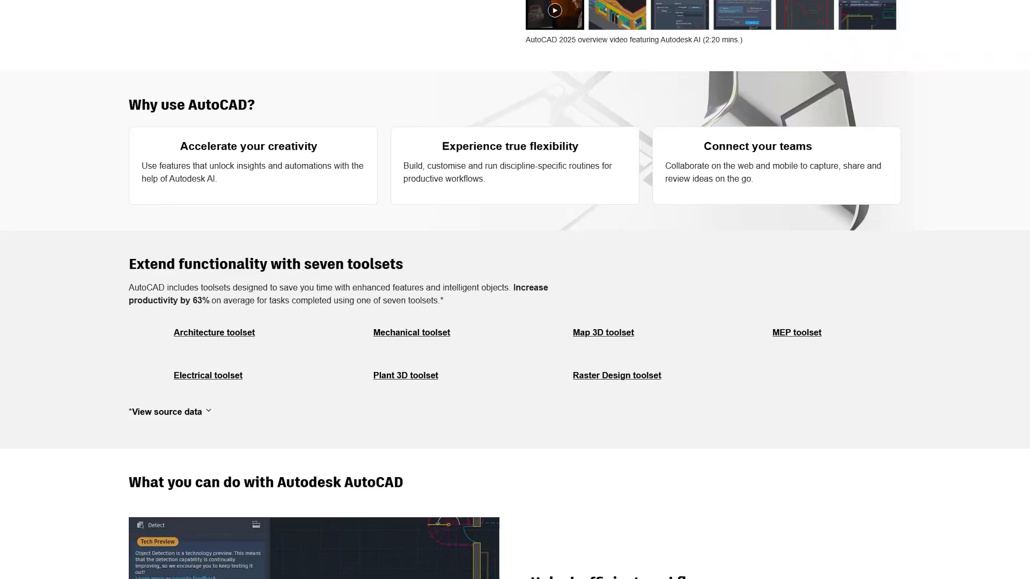
pyautogui.scroll(-3)
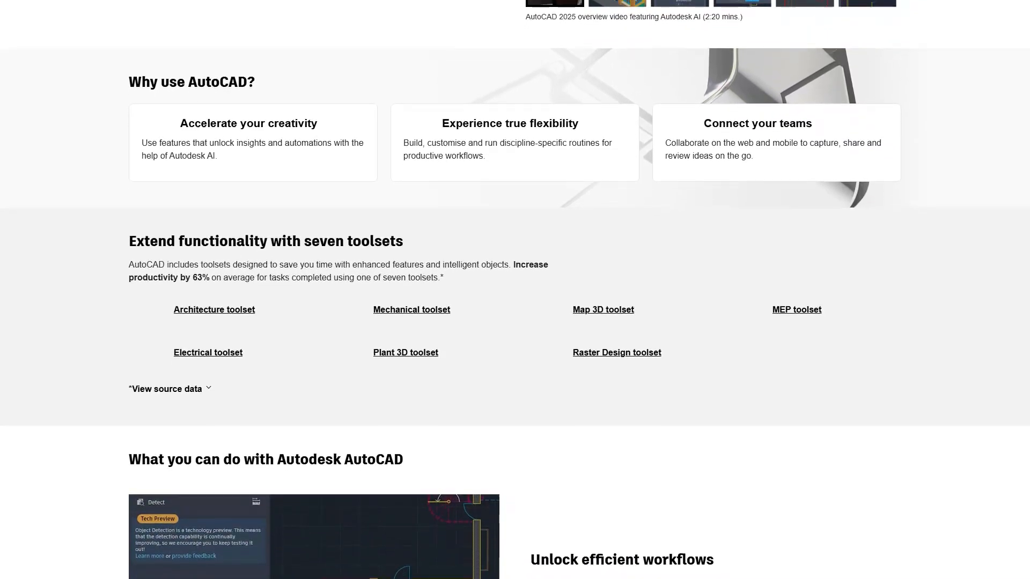
pyautogui.scroll(-3)
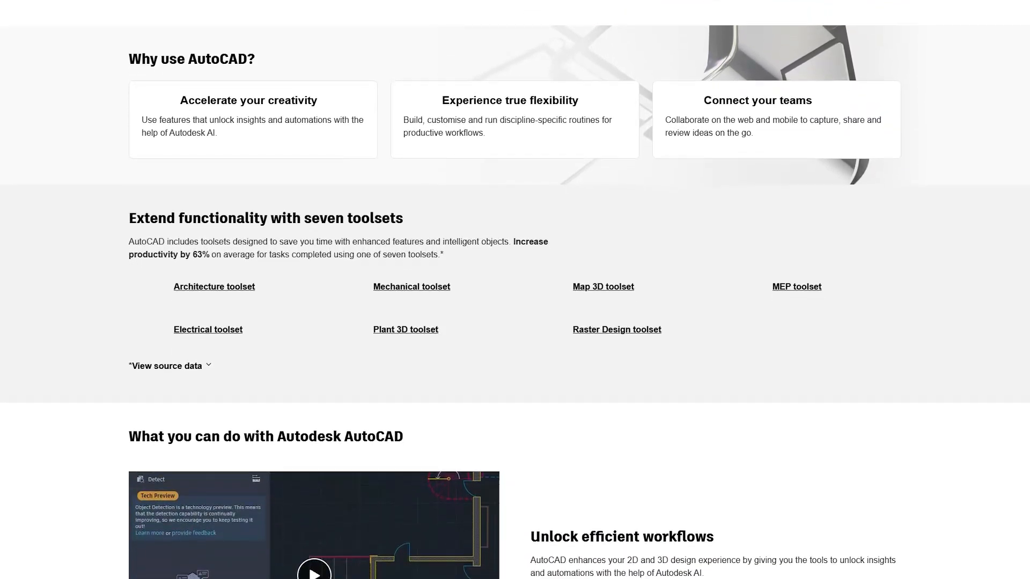
pyautogui.scroll(-3)
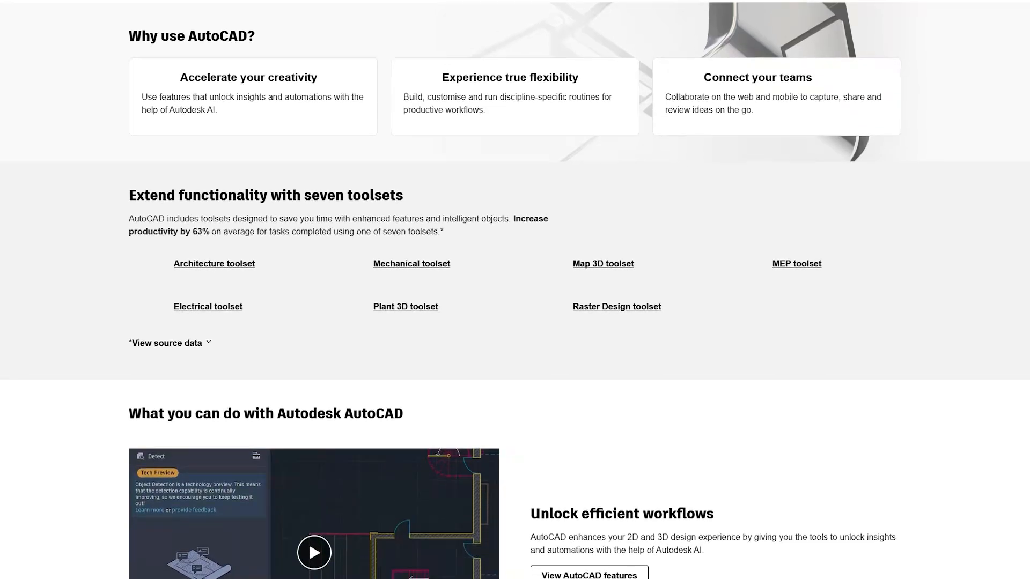
pyautogui.scroll(-3)
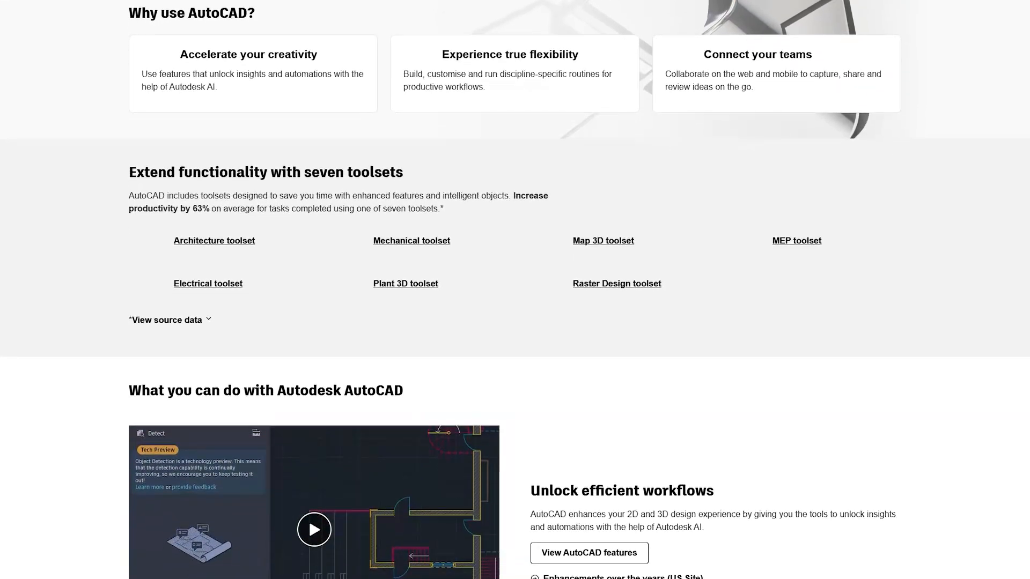
pyautogui.scroll(-3)
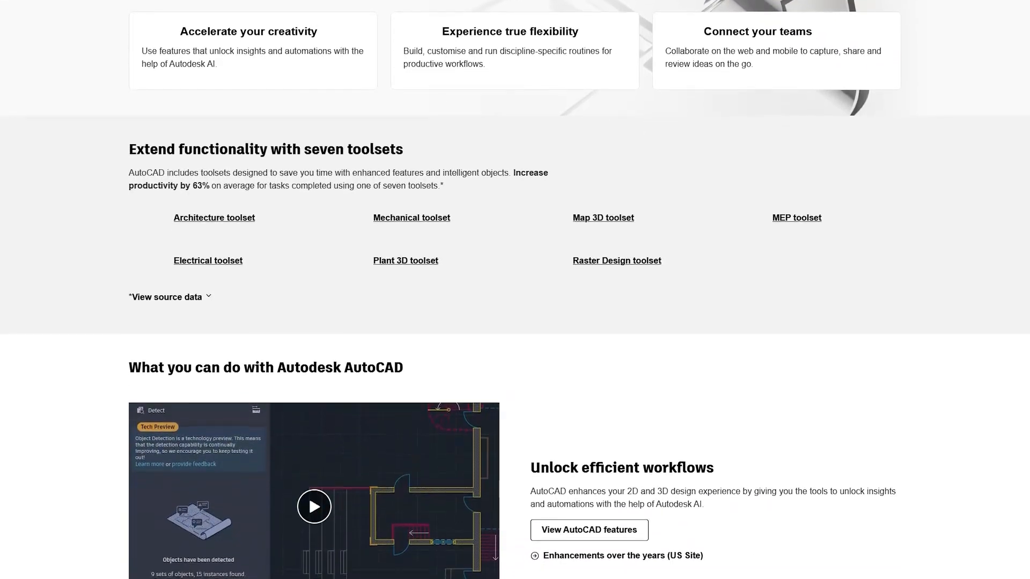
pyautogui.scroll(-3)
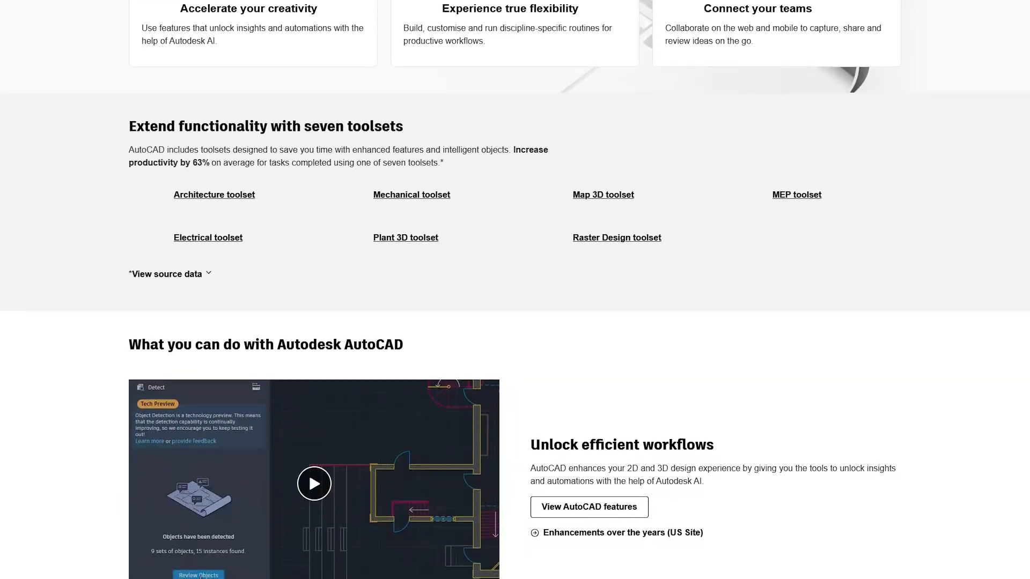
pyautogui.scroll(-3)
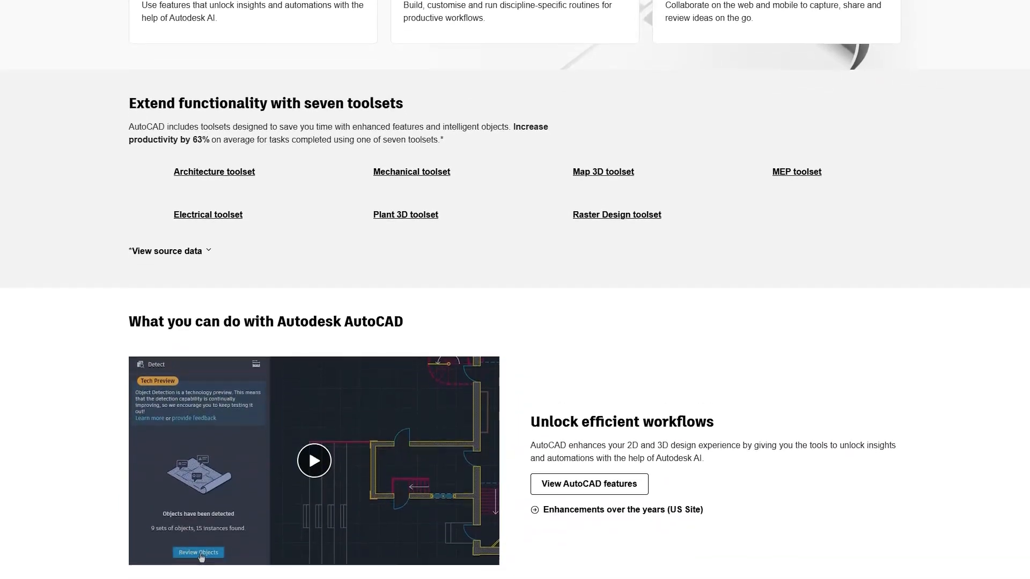
pyautogui.scroll(-3)
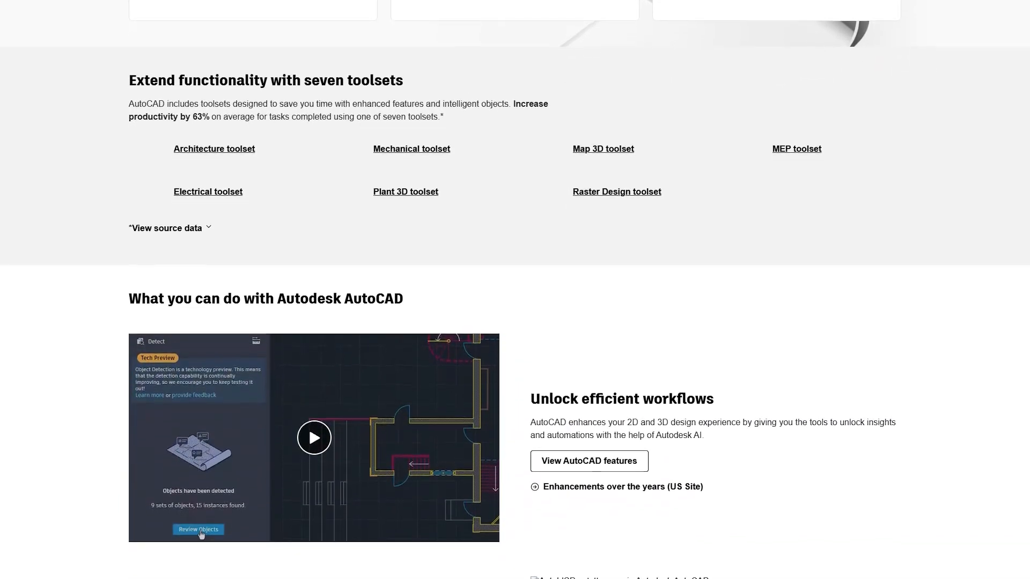
pyautogui.scroll(-3)
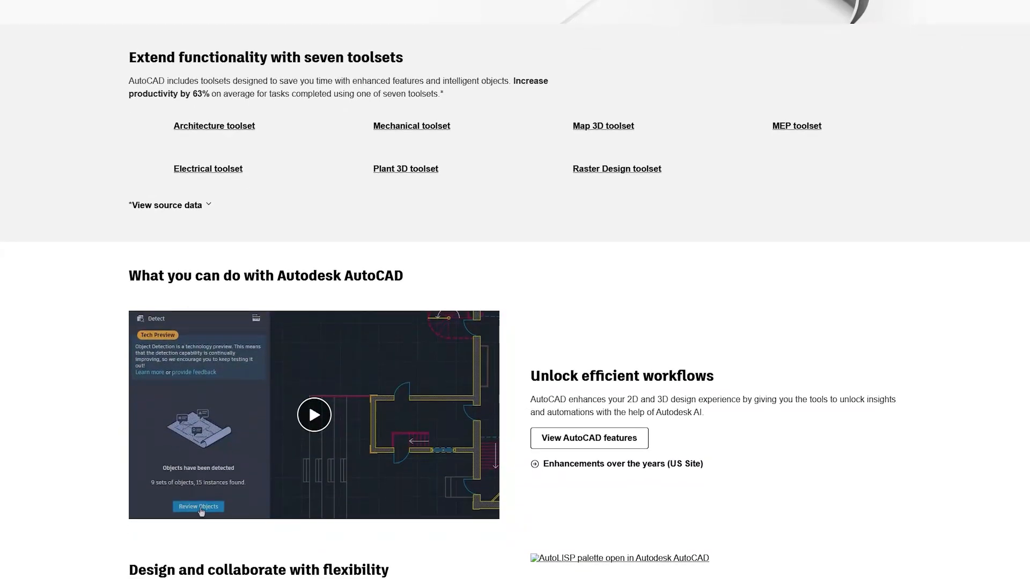
pyautogui.scroll(-3)
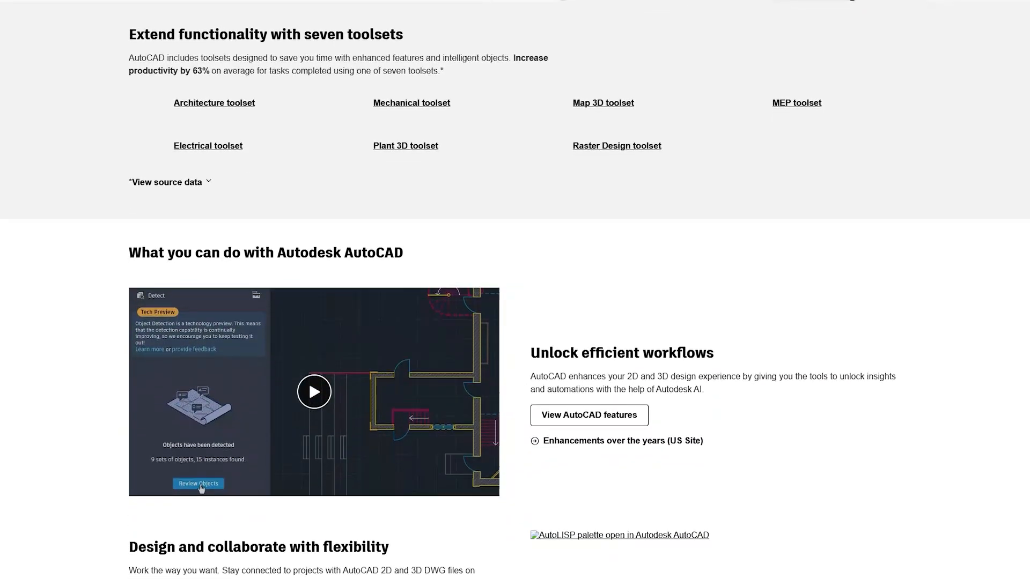
pyautogui.scroll(-3)
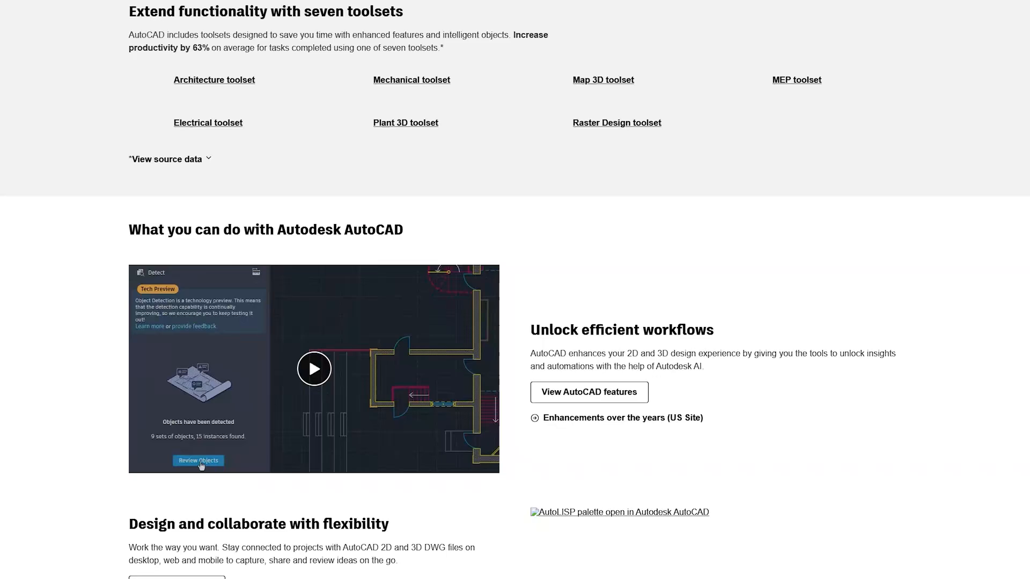
pyautogui.scroll(-3)
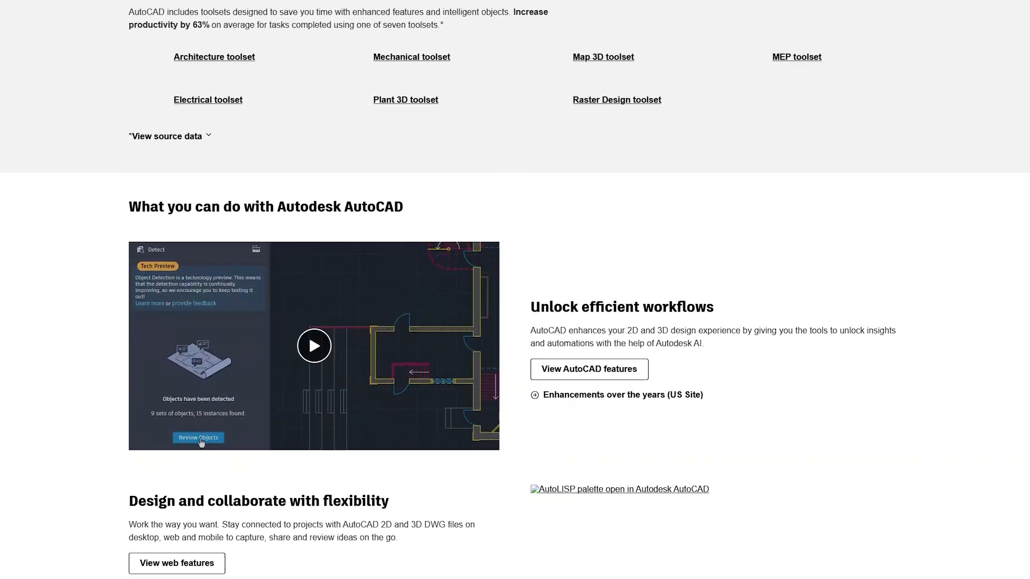
pyautogui.scroll(-3)
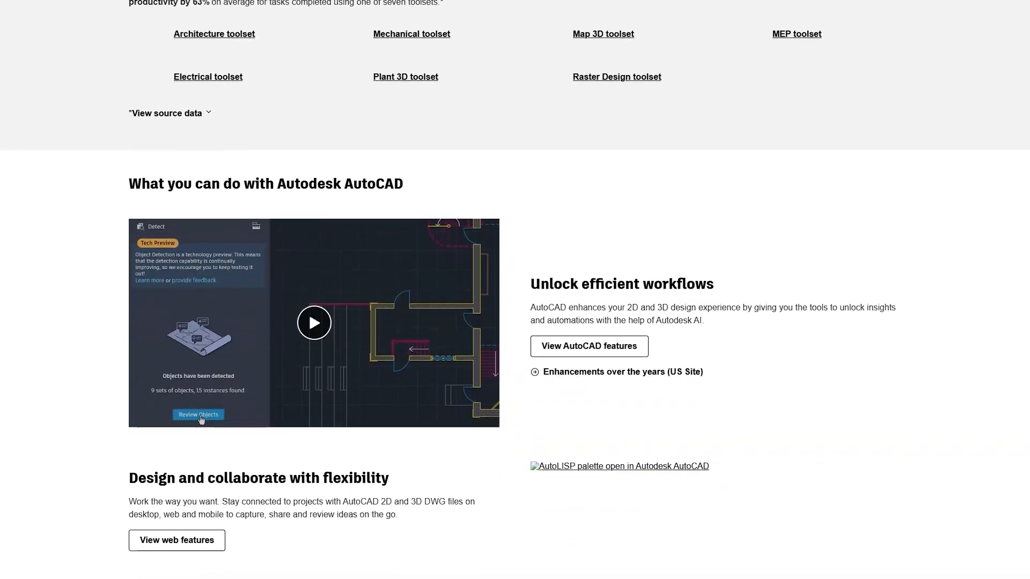
pyautogui.scroll(-3)
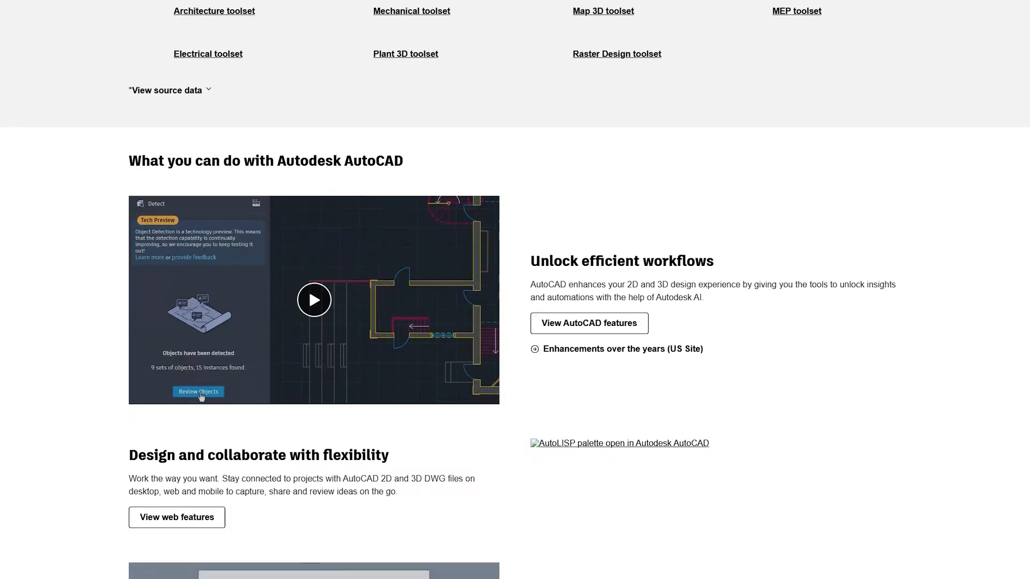
pyautogui.scroll(-3)
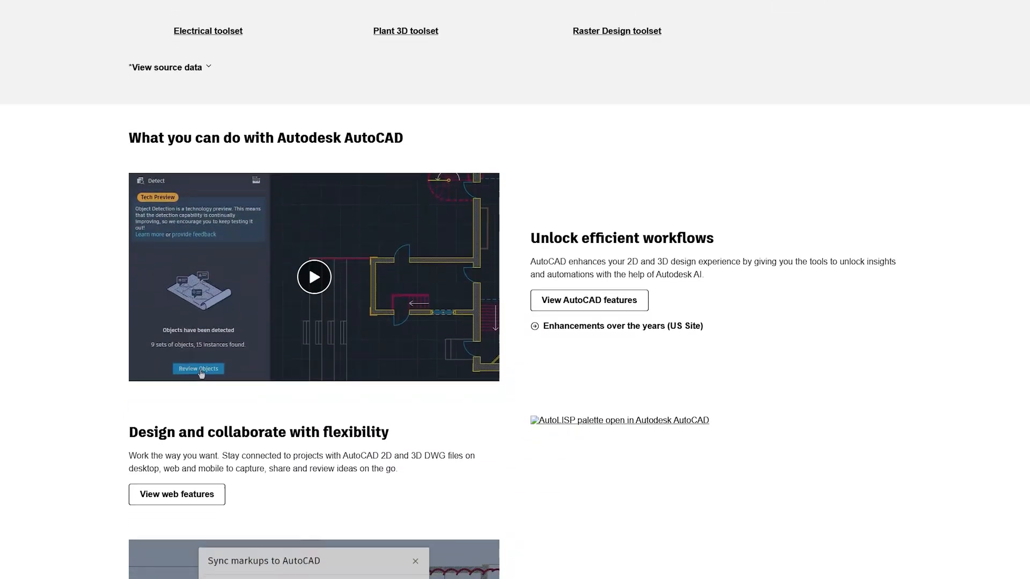
pyautogui.scroll(-3)
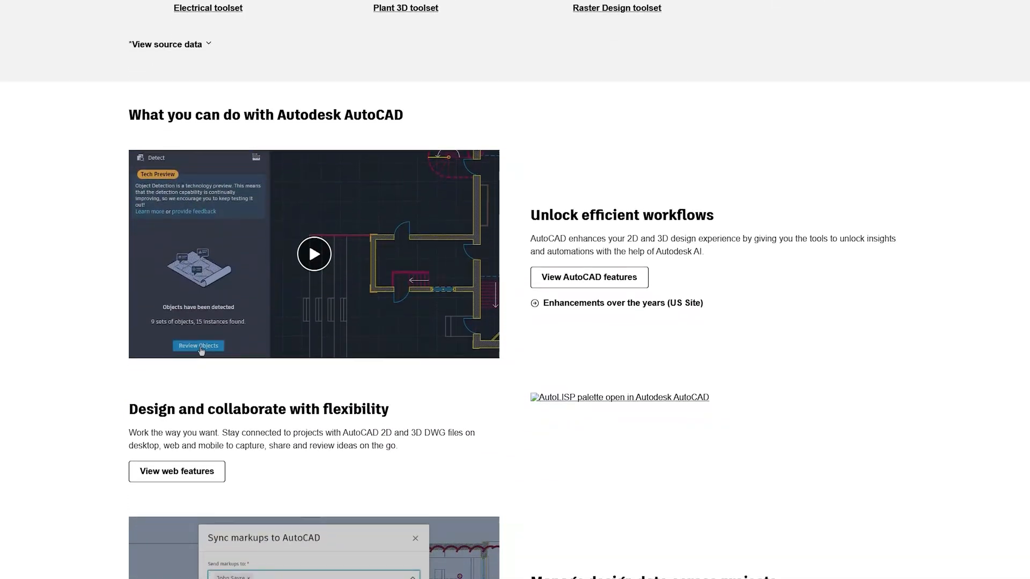
pyautogui.scroll(-3)
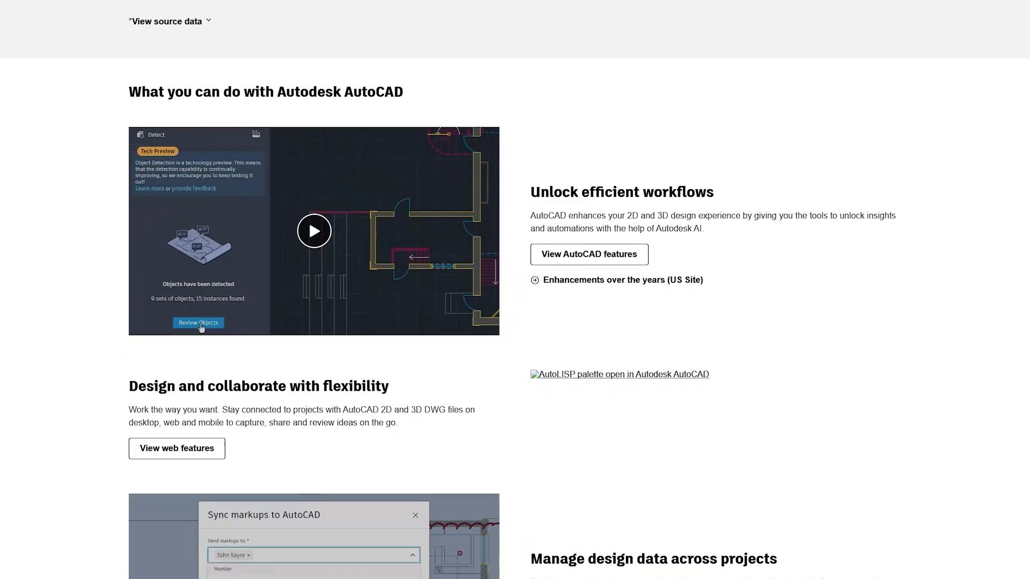
pyautogui.scroll(-3)
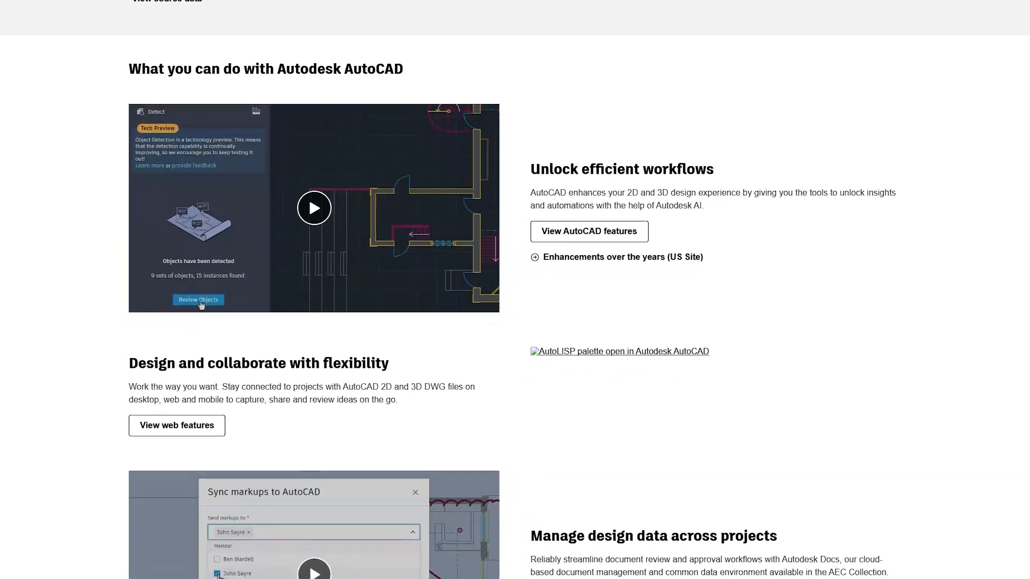
pyautogui.scroll(-3)
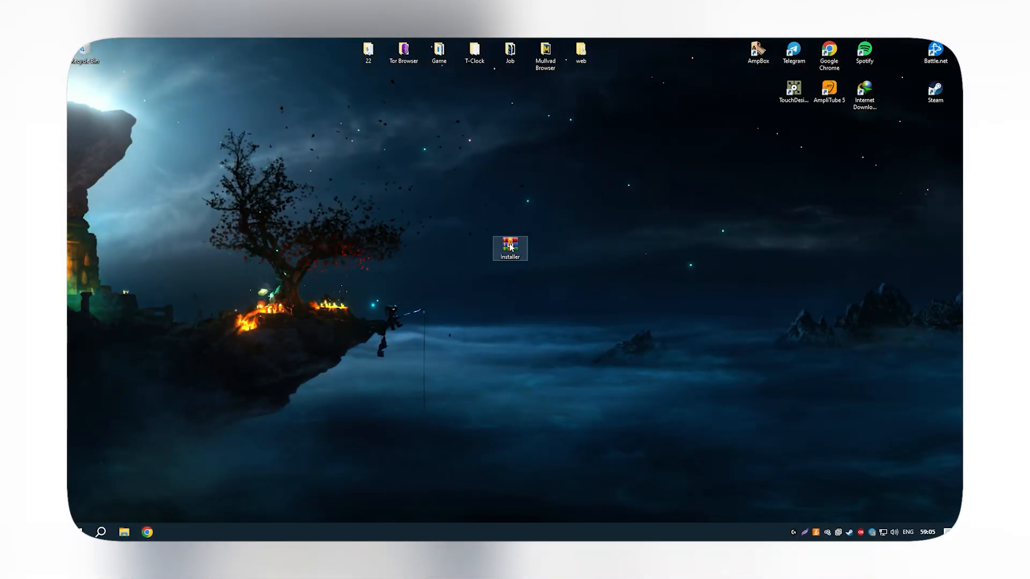
# Open Installer.rar from the desktop with WinRAR to reach its password prompt.
pyautogui.rightClick(510, 248)
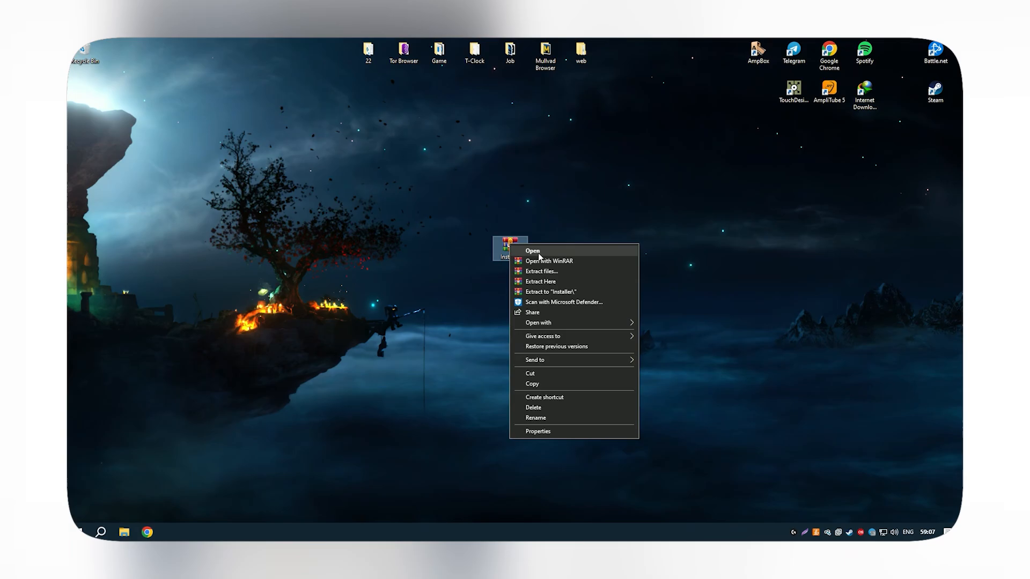
pyautogui.click(549, 261)
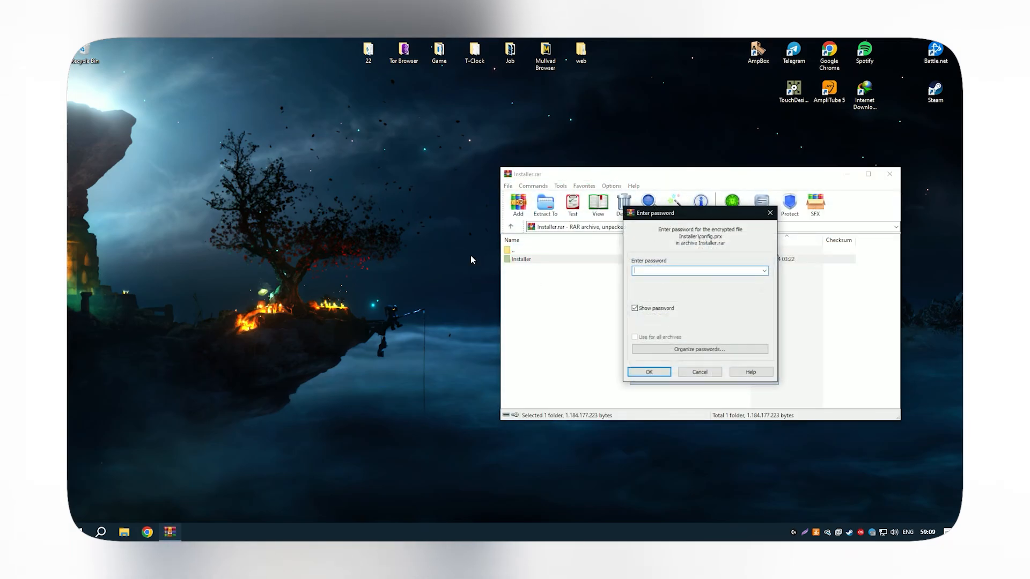
# Unlock the archive with its password, close WinRAR, and open the extracted Installer folder.
pyautogui.click(649, 372)
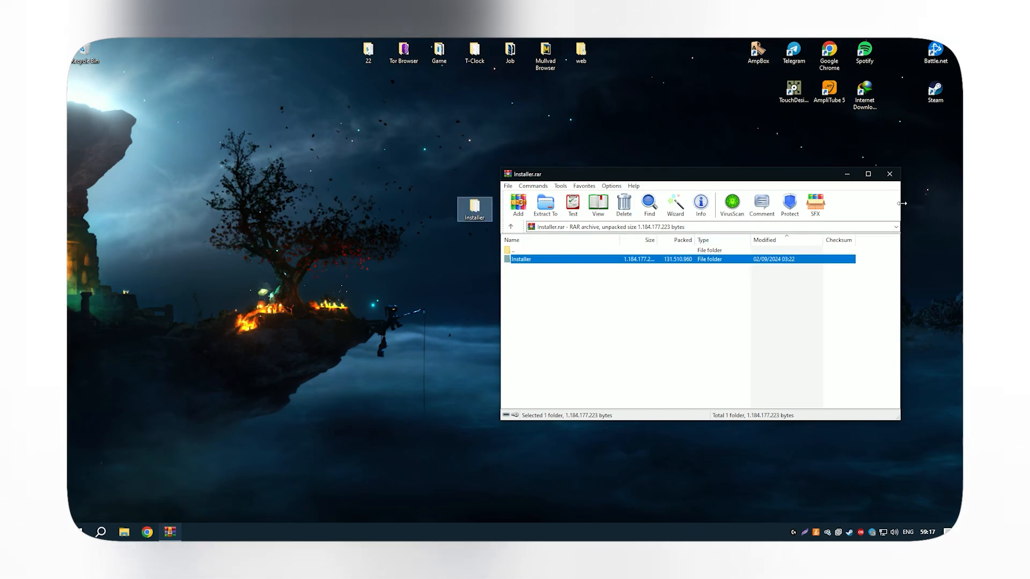
pyautogui.click(889, 173)
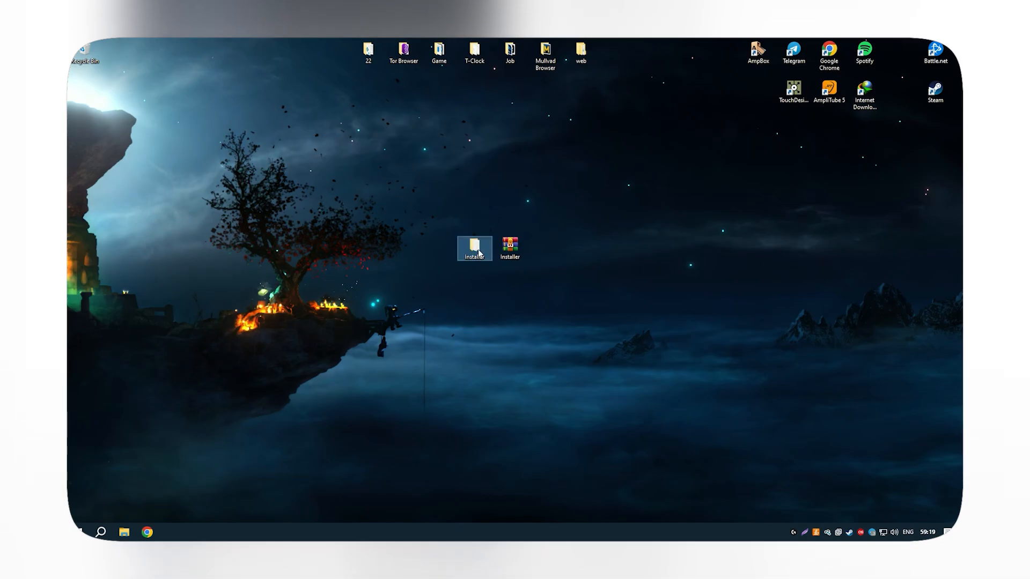
pyautogui.doubleClick(473, 248)
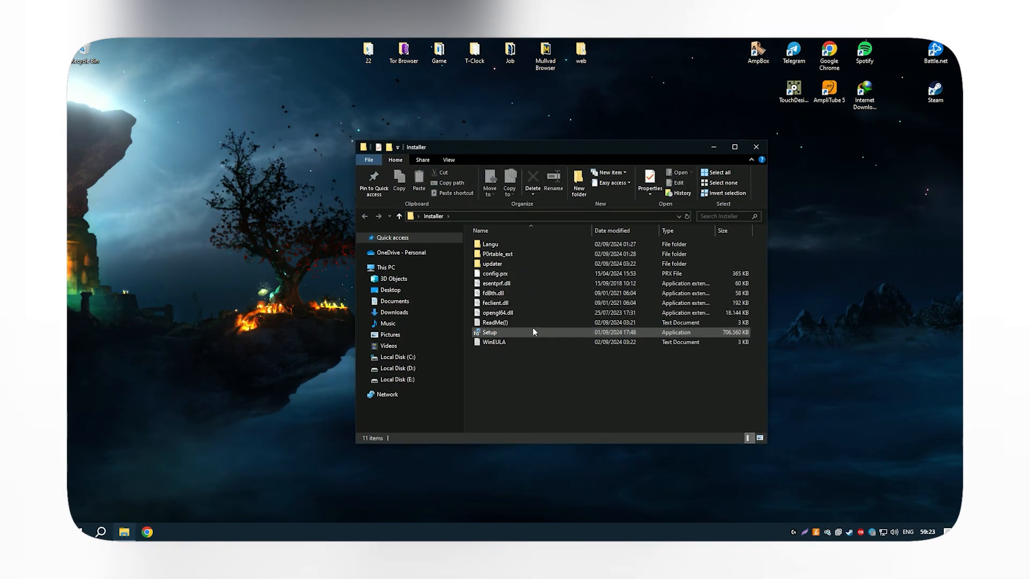
# Run Setup from the Installer folder to bring up the console language prompt.
pyautogui.doubleClick(490, 333)
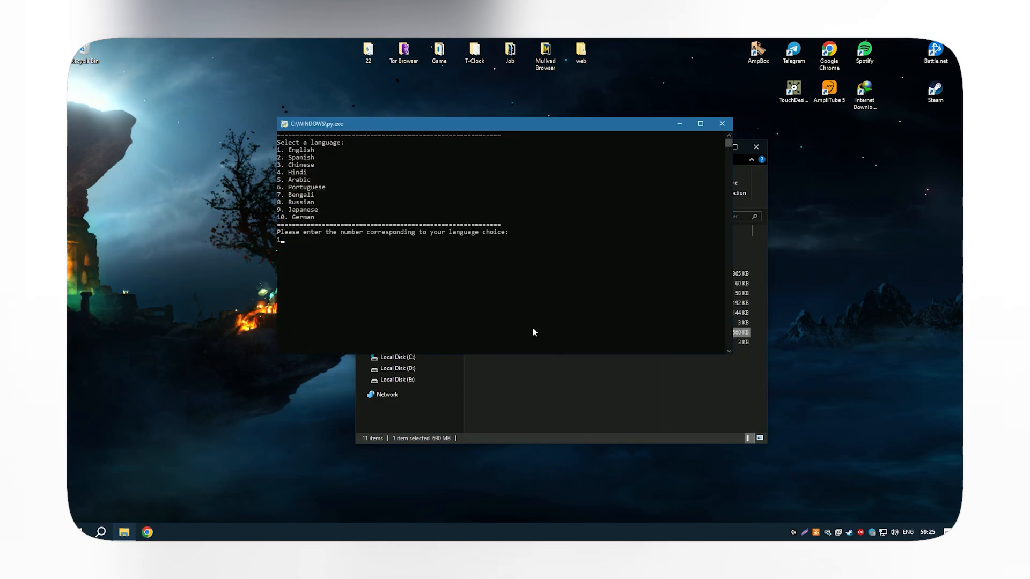